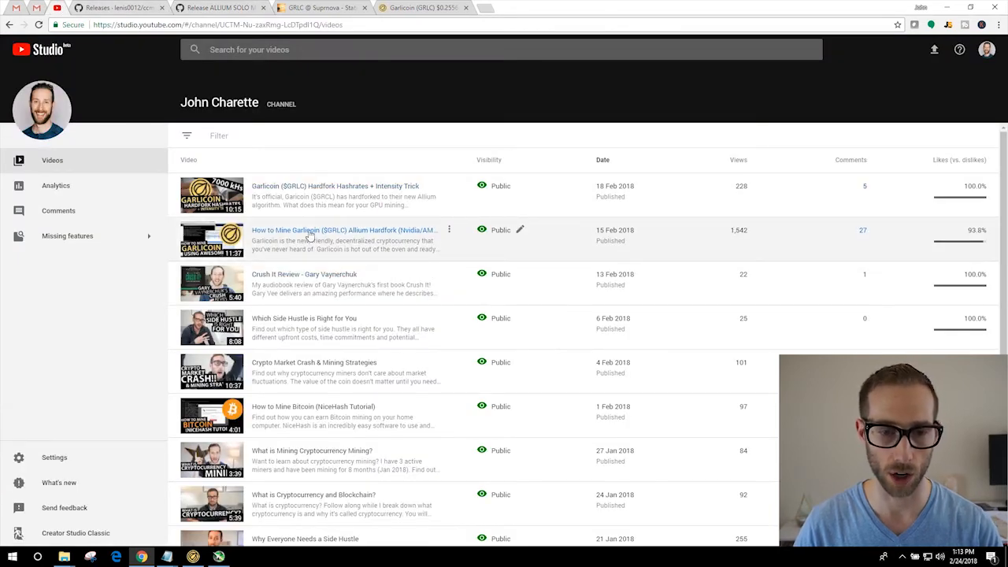
pyautogui.moveTo(394, 248)
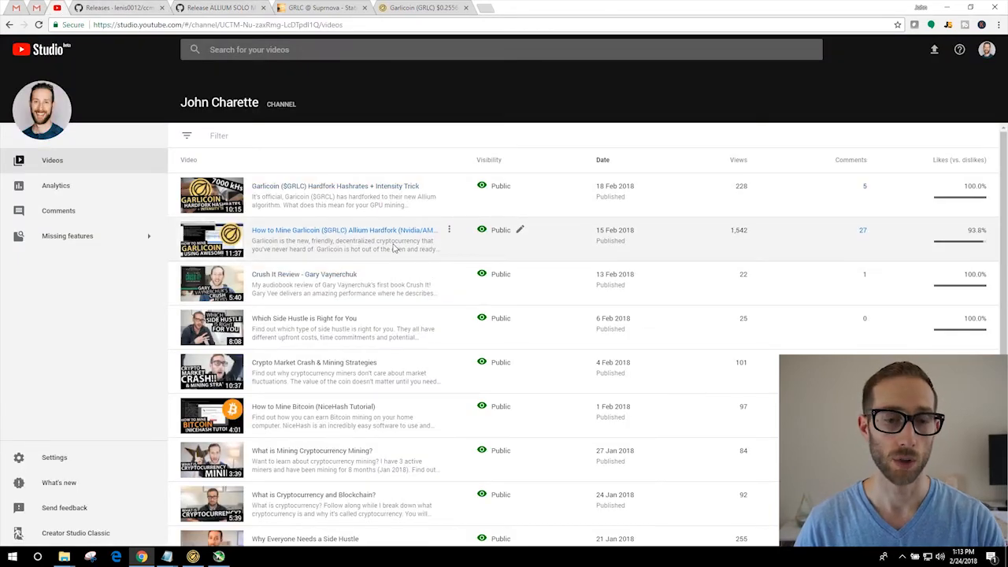
pyautogui.moveTo(347, 230)
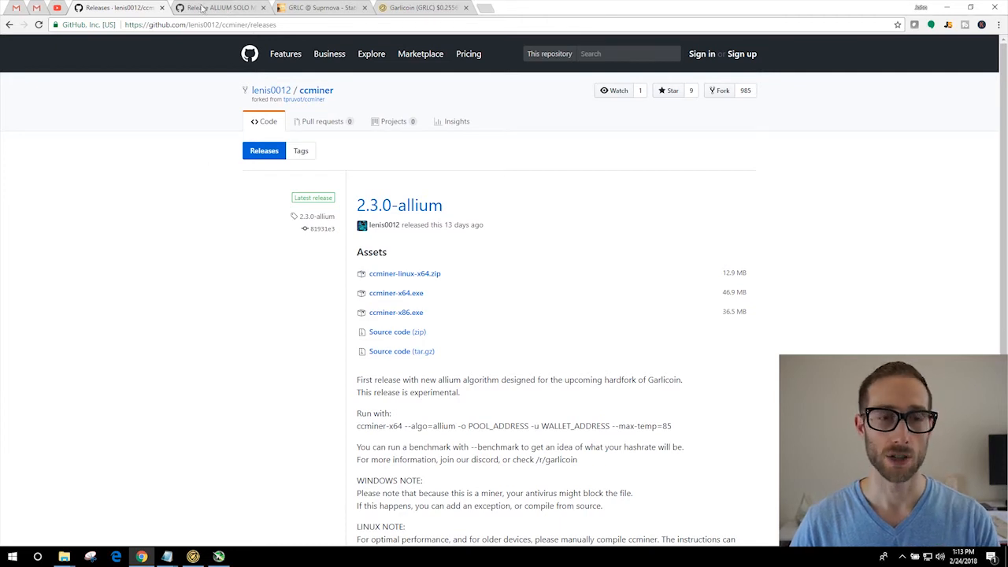
# Switch to the beanjo55/ccminer-nanashi Allium Solo Miner 2.3.5 release tab.
pyautogui.click(221, 7)
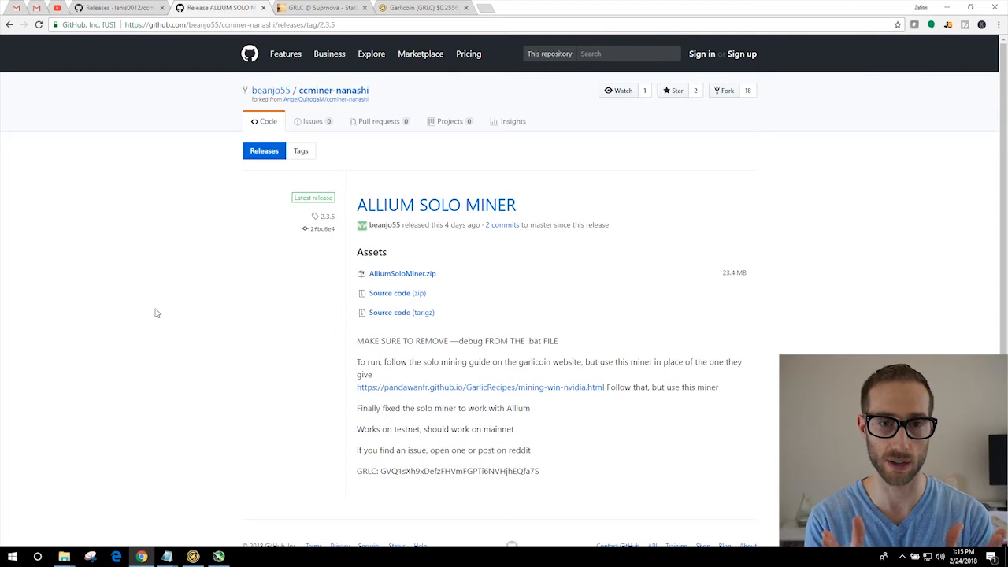
# Show the Suprnova Garlicoin account dashboard, then search Start for the calculator.
pyautogui.click(319, 7)
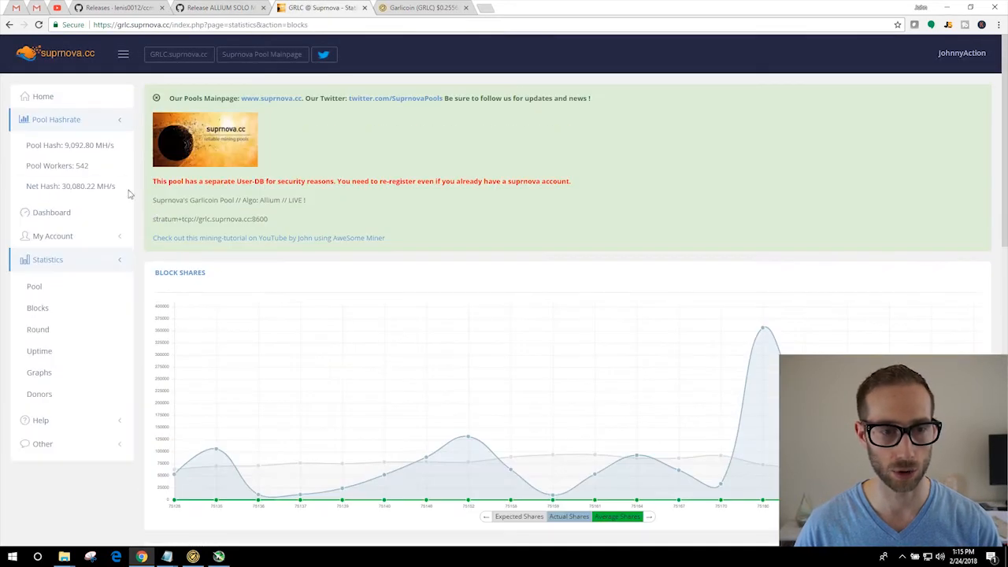
pyautogui.click(52, 212)
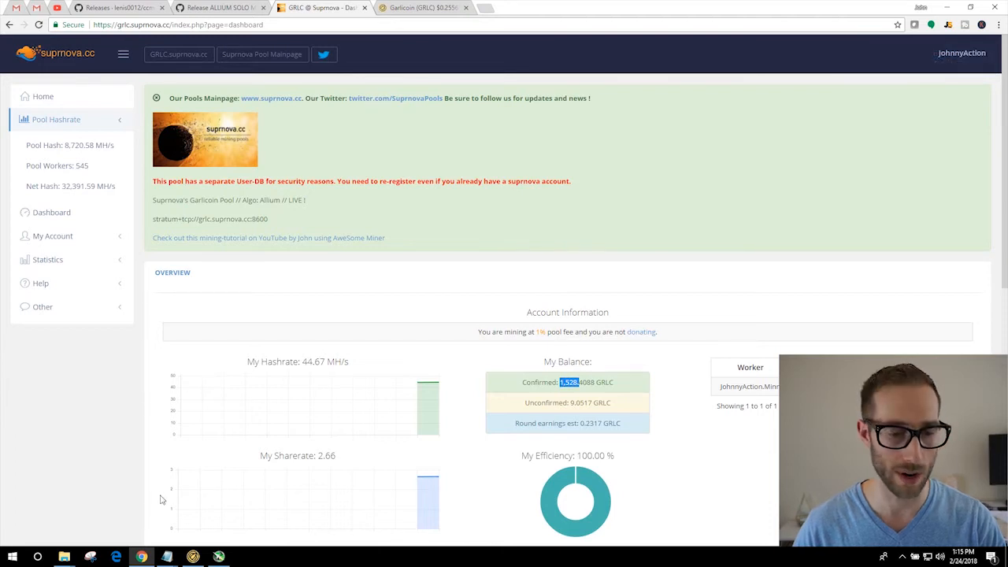
pyautogui.write('cacl')
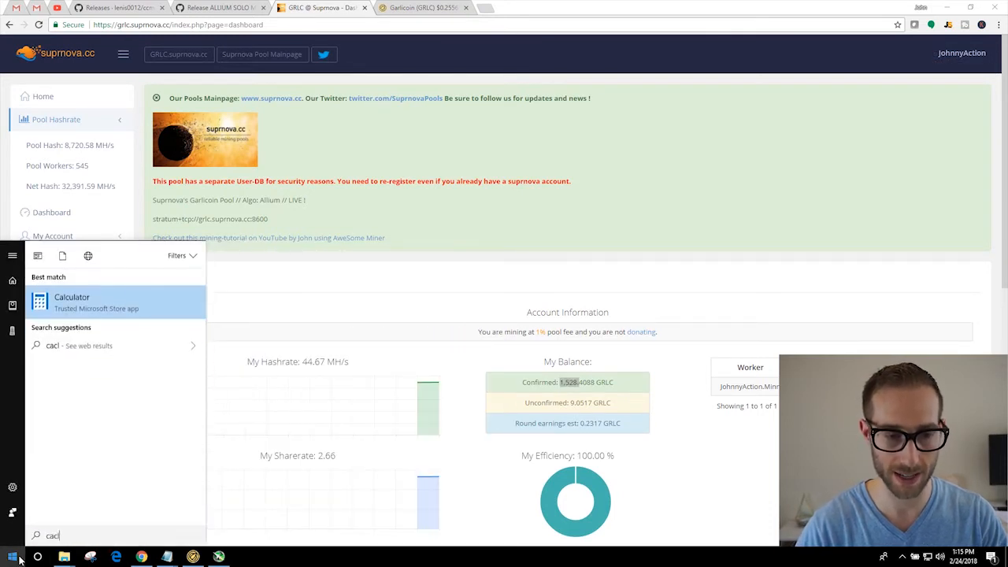
# Launch Calculator, enter the 1,528 GRLC balance, and close it.
pyautogui.click(71, 302)
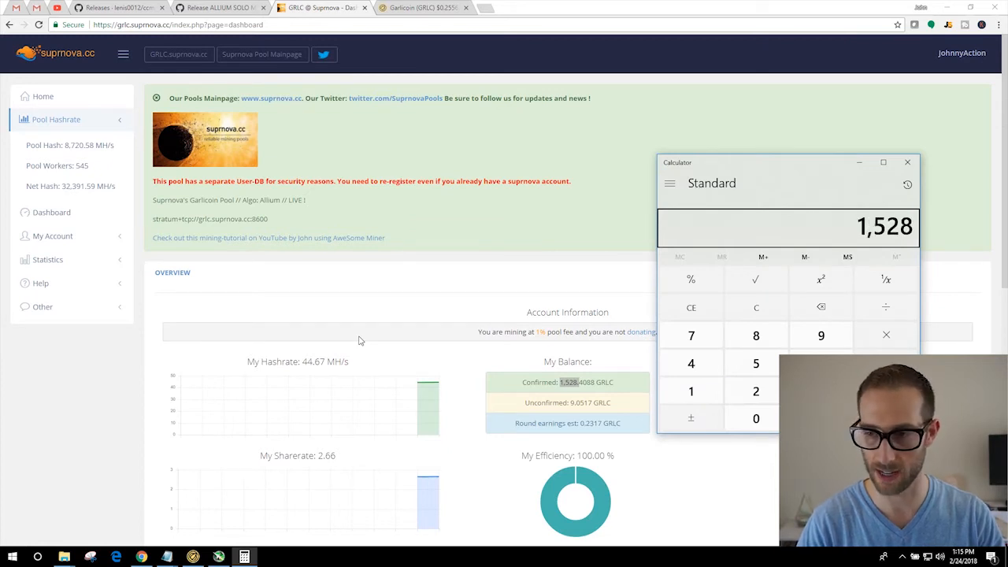
pyautogui.click(755, 363)
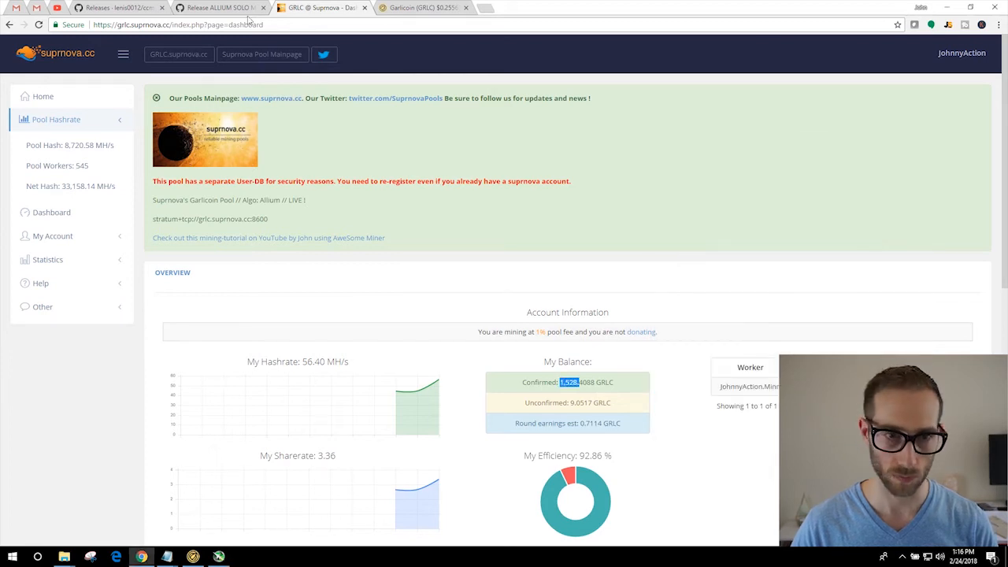
# Return to the Allium Solo Miner release tab and bring up the Garlic miners folder.
pyautogui.click(221, 8)
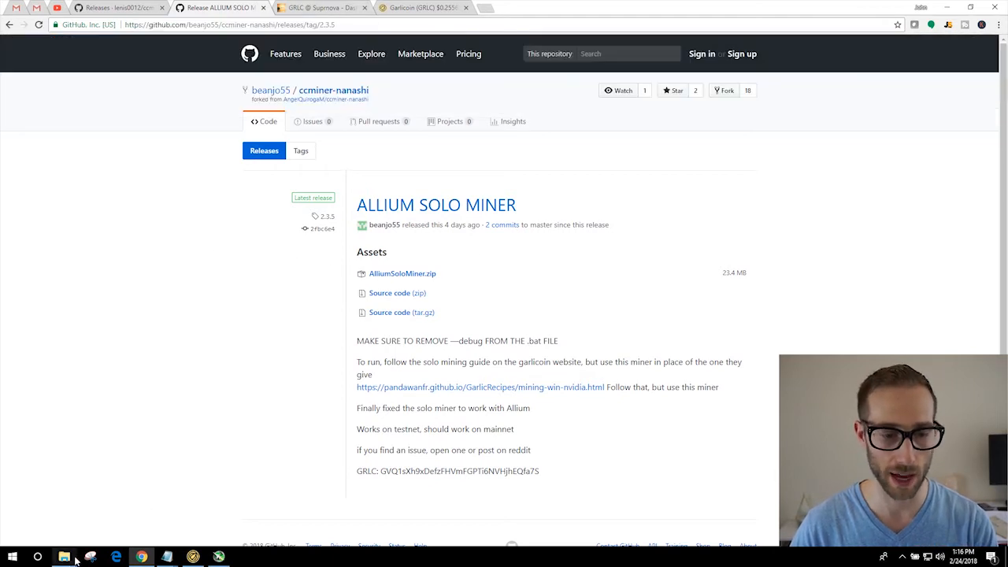
pyautogui.click(64, 557)
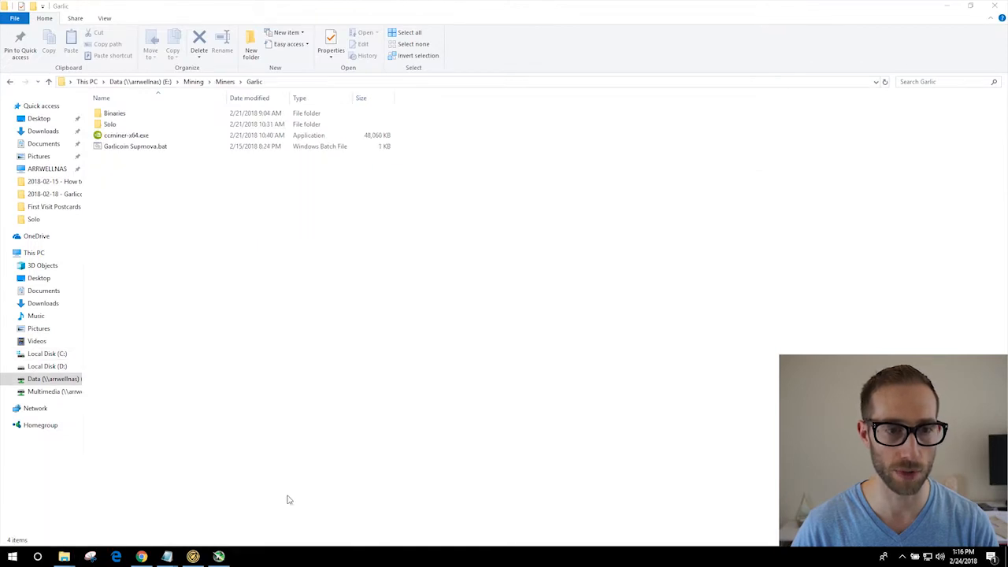
# Browse into the Solo folder and open Oldrun.bat in Notepad via Edit.
pyautogui.click(126, 135)
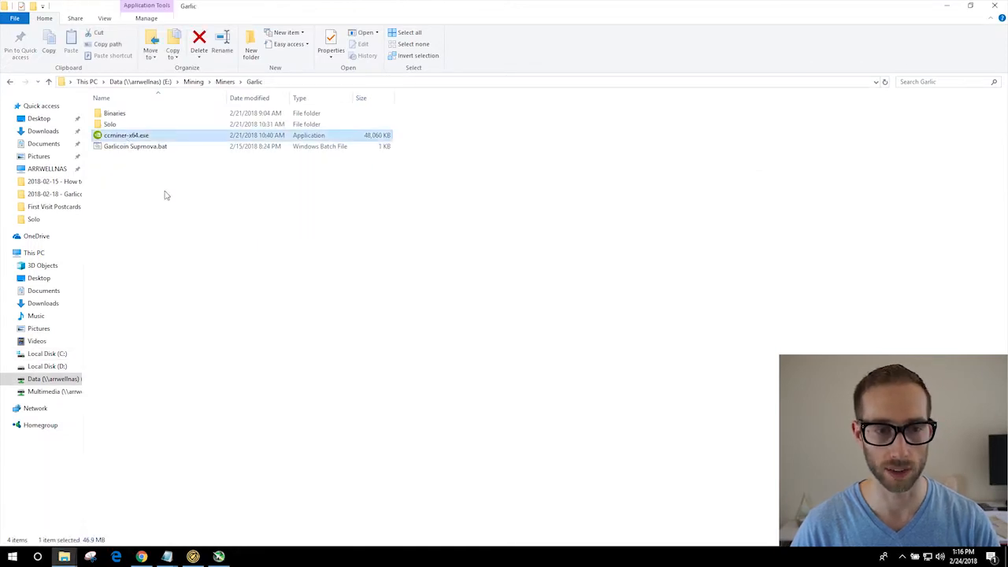
pyautogui.click(134, 146)
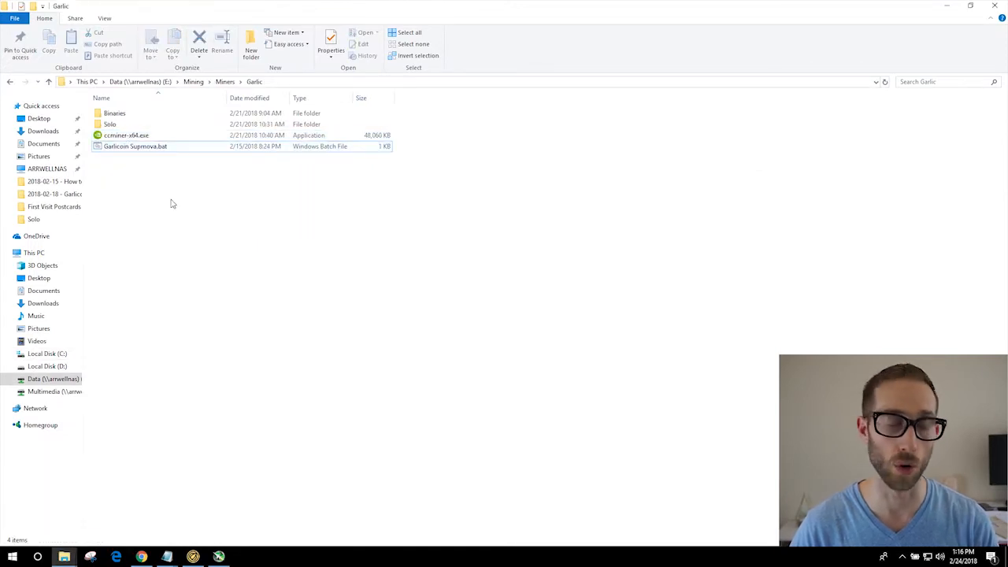
pyautogui.click(110, 124)
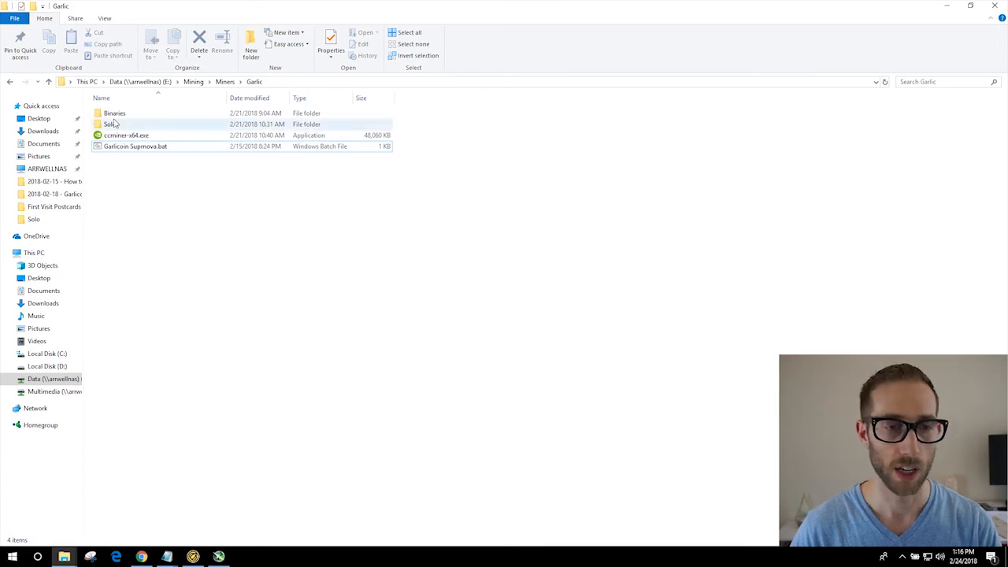
pyautogui.doubleClick(110, 124)
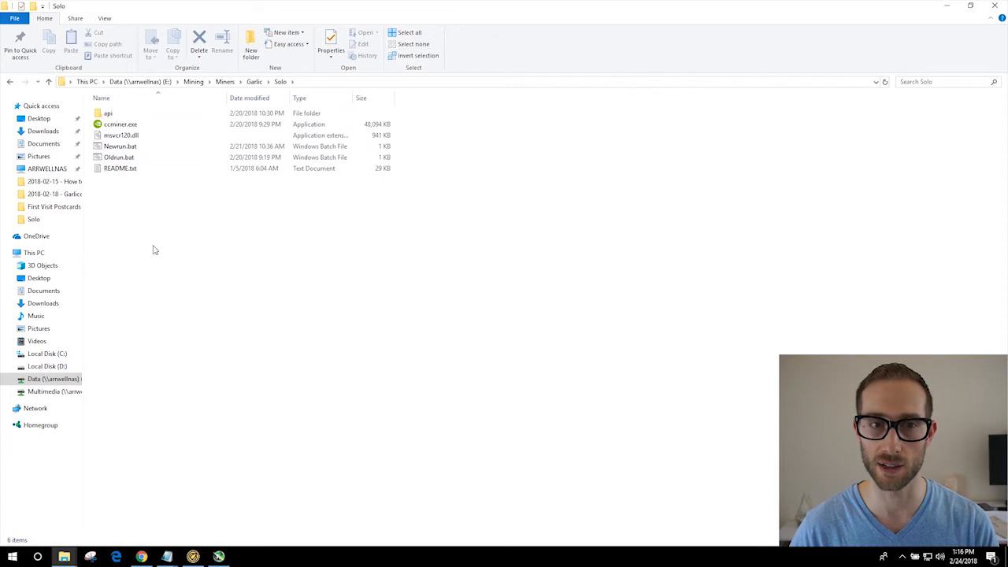
pyautogui.rightClick(118, 157)
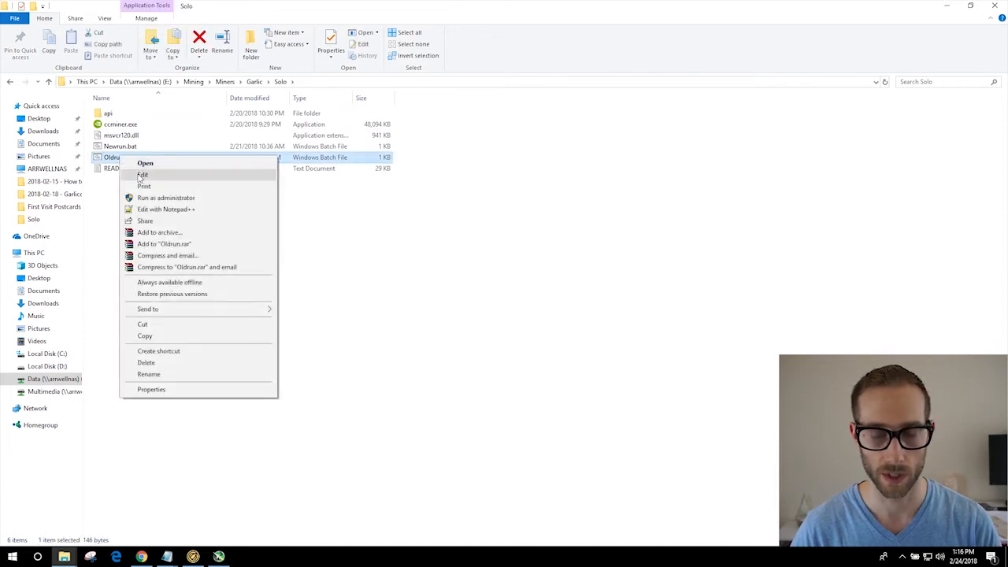
pyautogui.click(141, 174)
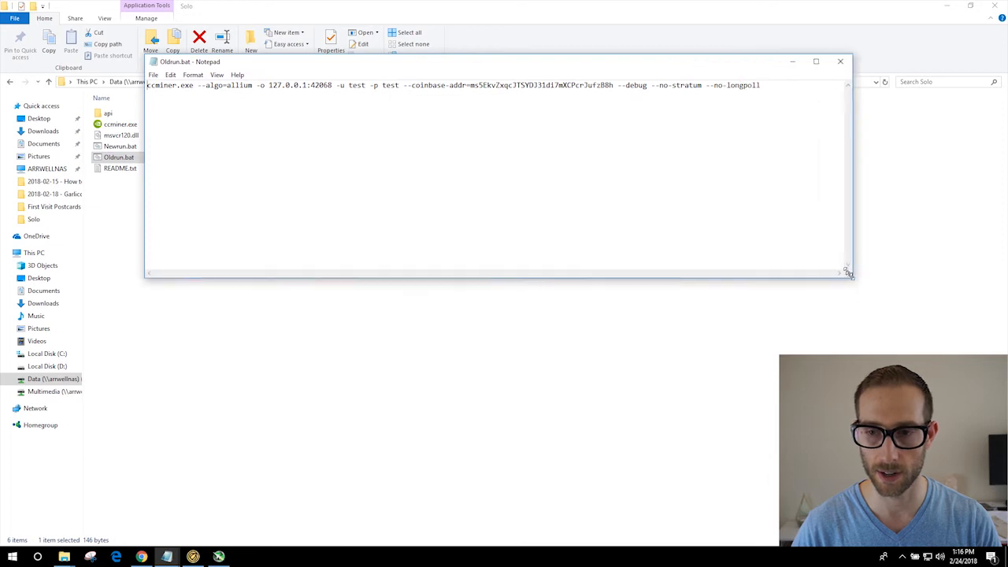
# Shrink and lower the Oldrun.bat Notepad window, reviewing its ccminer allium command.
pyautogui.moveTo(846, 273); pyautogui.dragTo(806, 202)
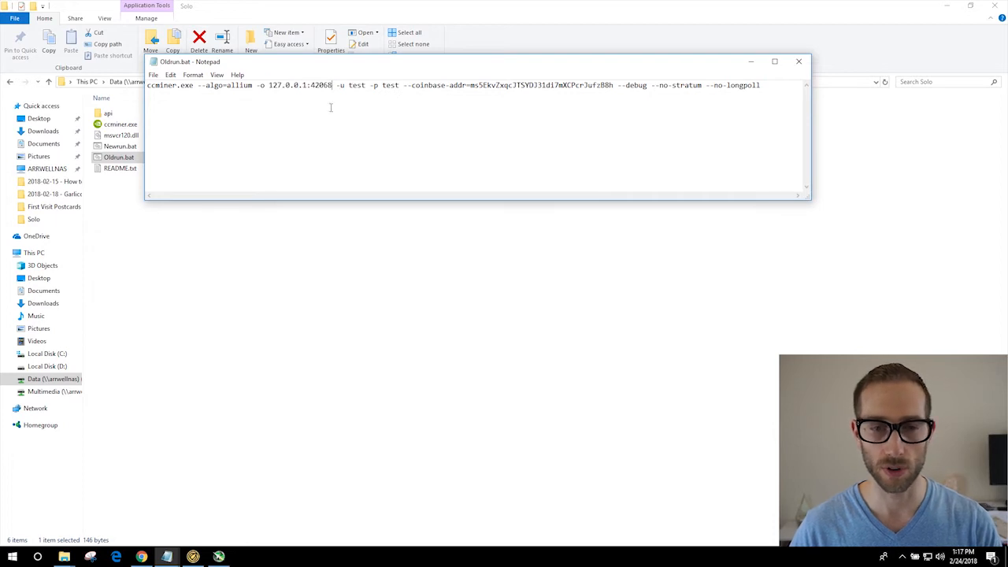
pyautogui.doubleClick(319, 85)
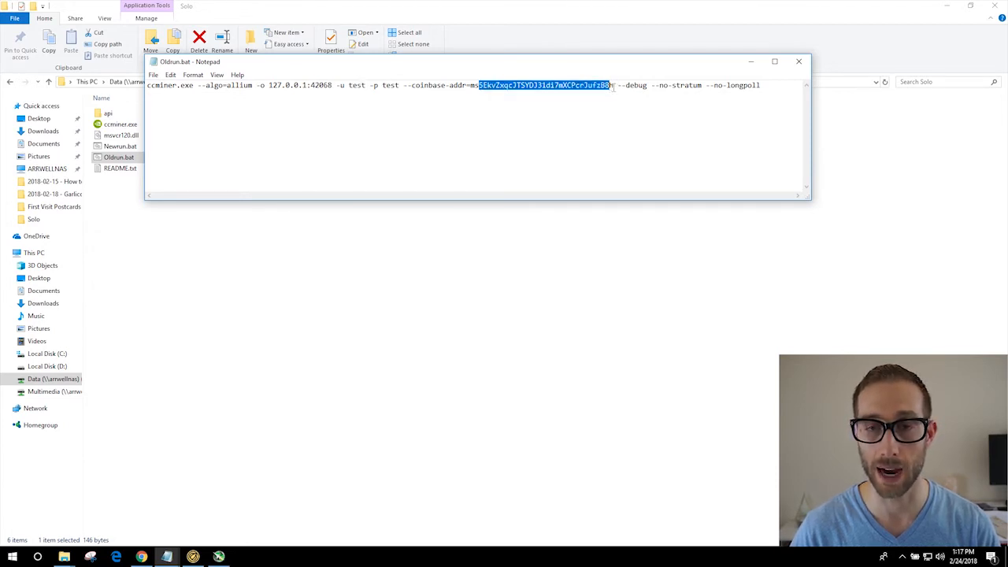
pyautogui.click(617, 85)
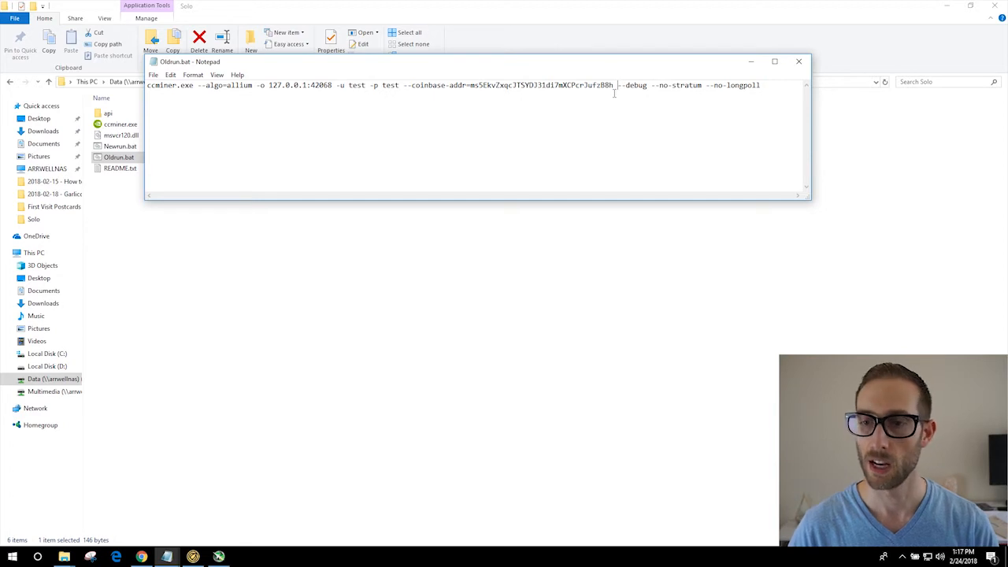
pyautogui.moveTo(658, 85); pyautogui.dragTo(760, 85)
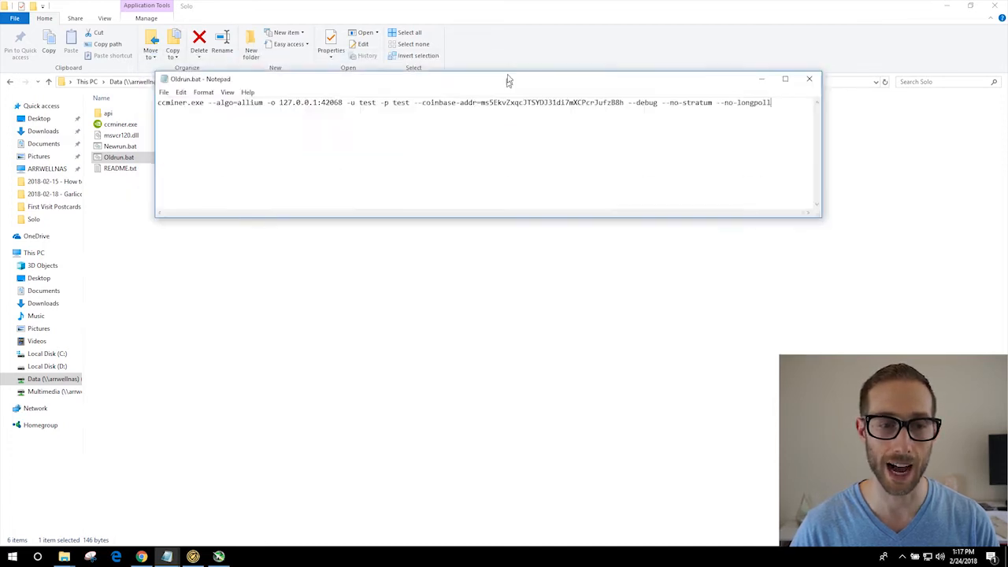
# Open Newrun.bat in Notepad and highlight its 42068 port and coinbase address.
pyautogui.rightClick(120, 146)
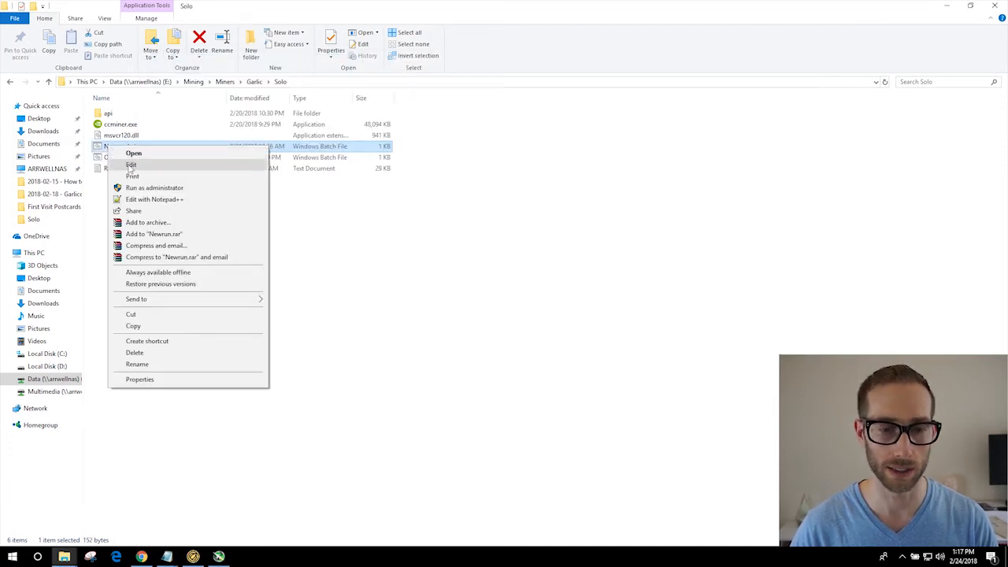
pyautogui.click(130, 164)
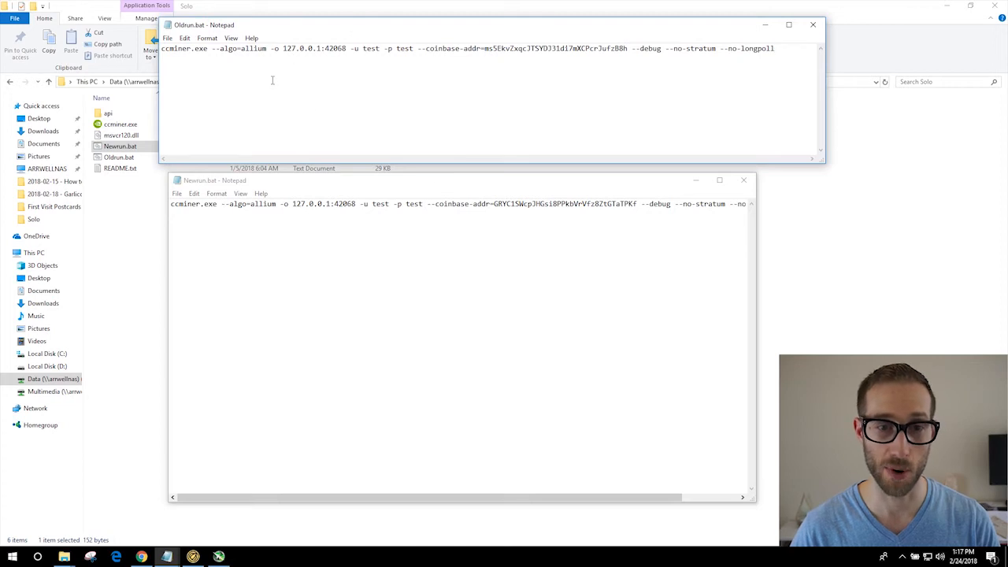
pyautogui.doubleClick(343, 204)
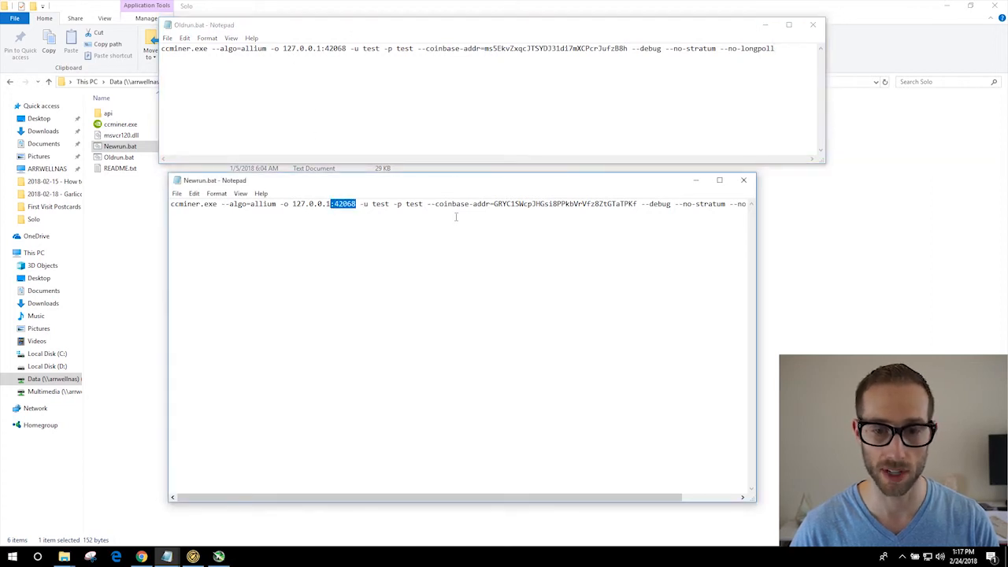
pyautogui.moveTo(495, 204); pyautogui.dragTo(638, 204)
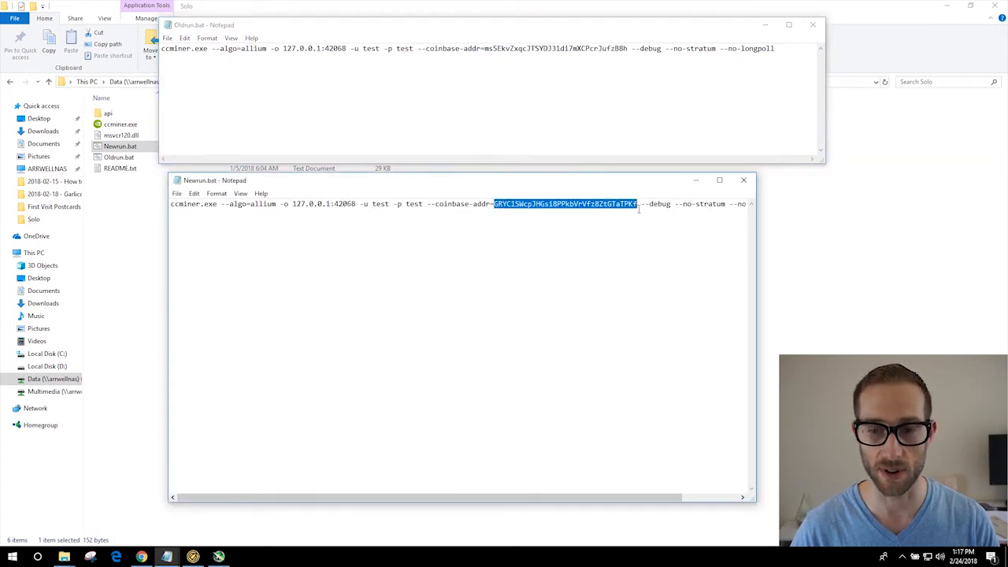
pyautogui.moveTo(569, 230)
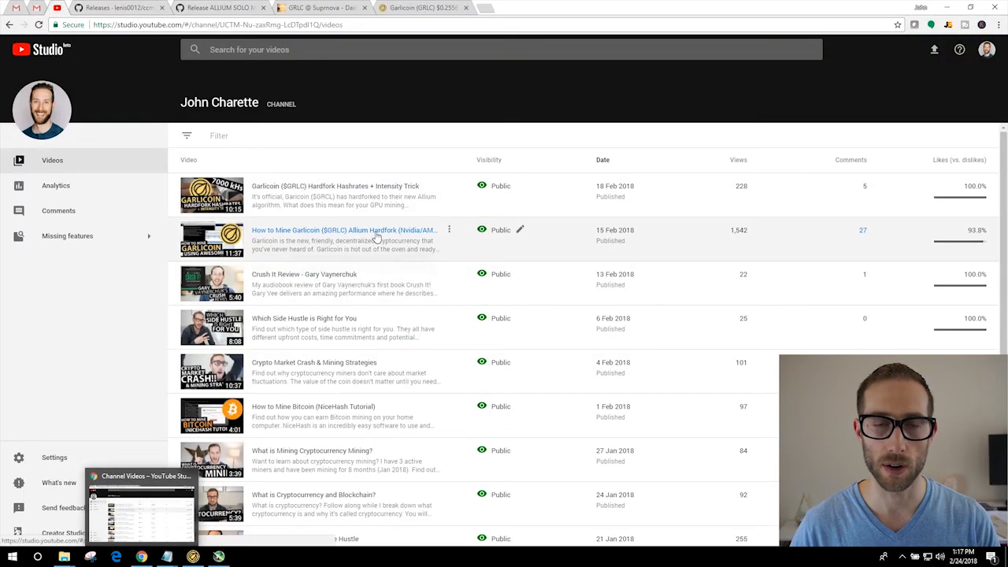
pyautogui.moveTo(344, 229)
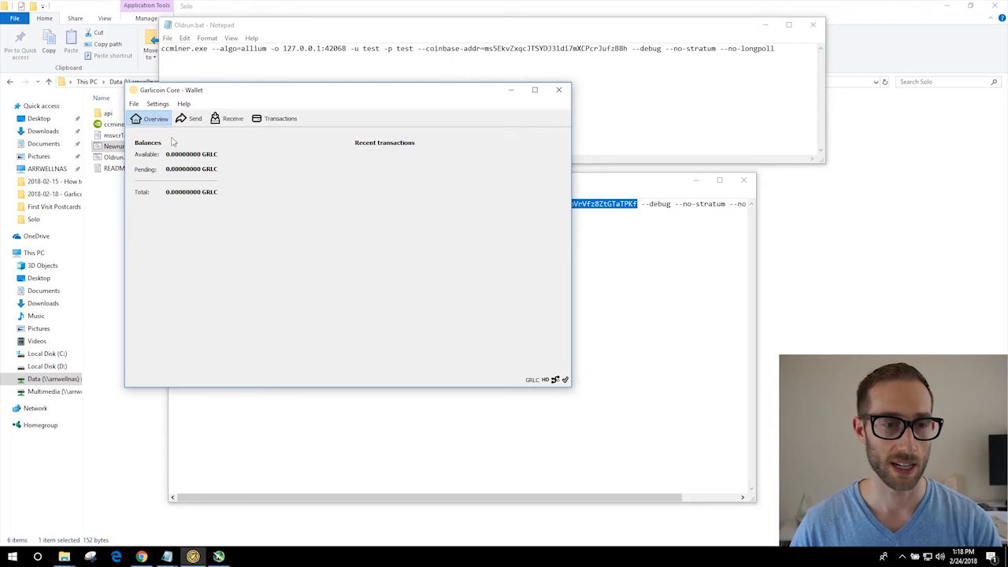
# Copy the Garlicoin Core receiving address into Oldrun.bat, then close both batch files.
pyautogui.click(134, 103)
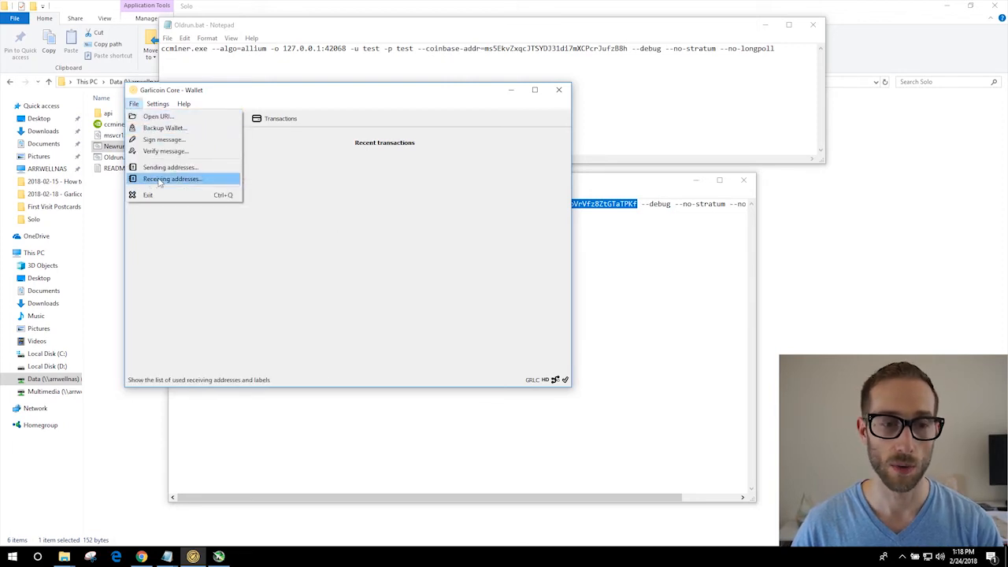
pyautogui.click(171, 178)
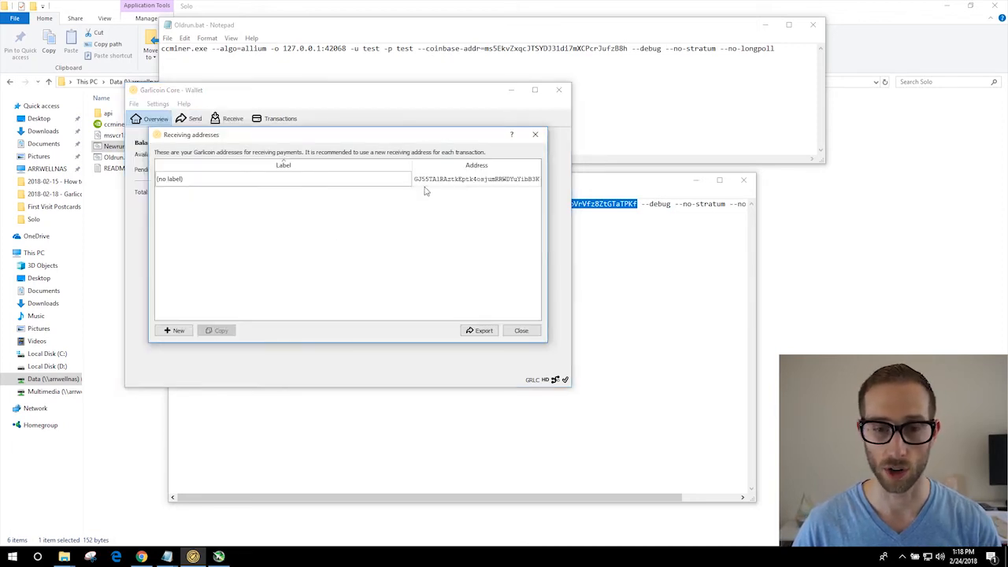
pyautogui.click(283, 179)
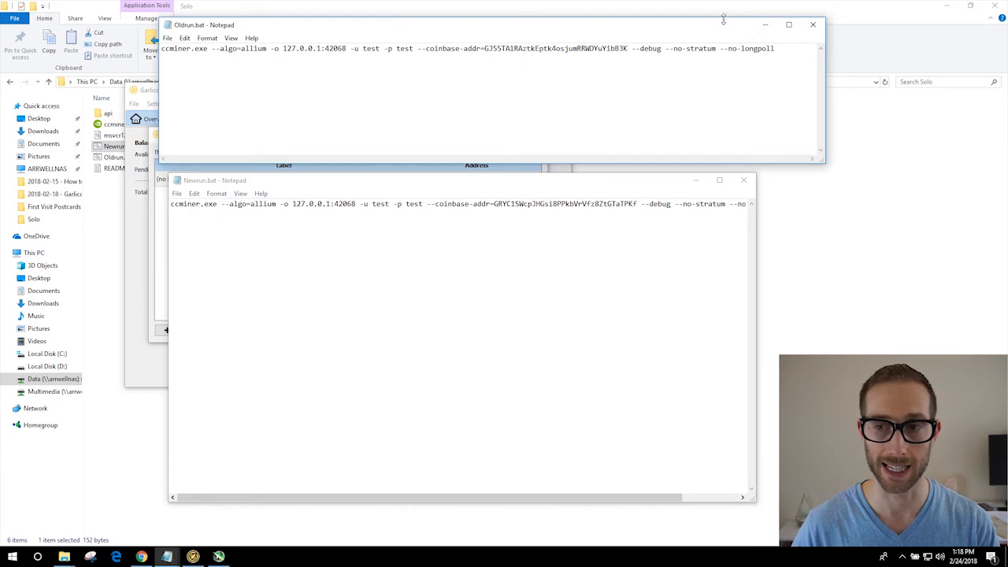
pyautogui.click(812, 24)
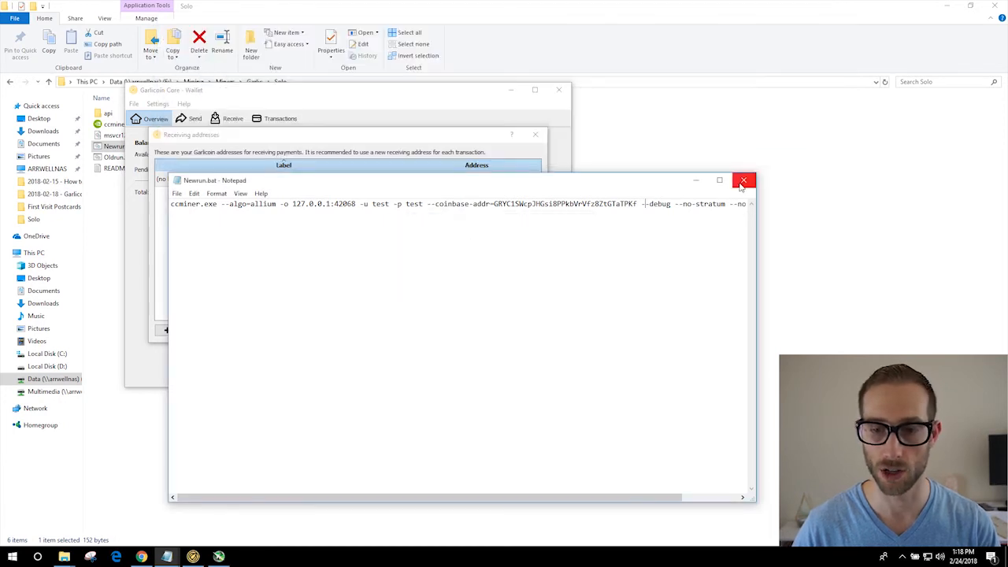
pyautogui.click(742, 180)
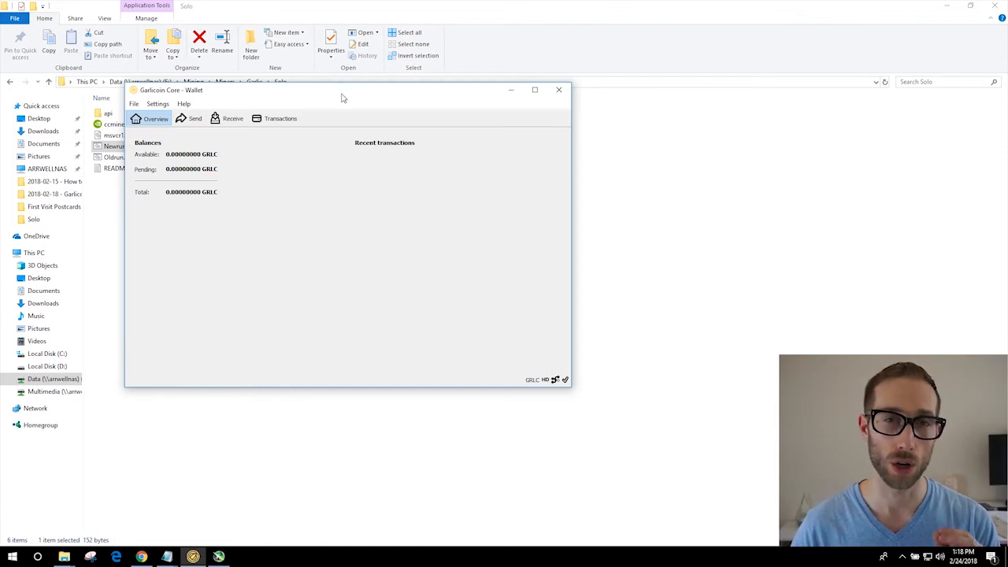
# Navigate to AppData\Roaming\Garlicoin and open garlicoin.conf.
pyautogui.click(559, 90)
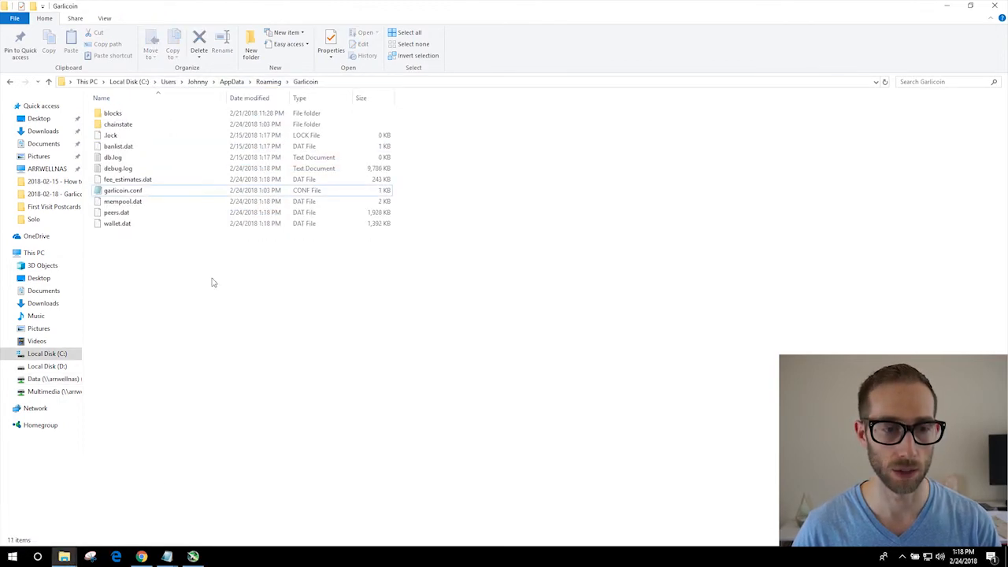
pyautogui.click(123, 190)
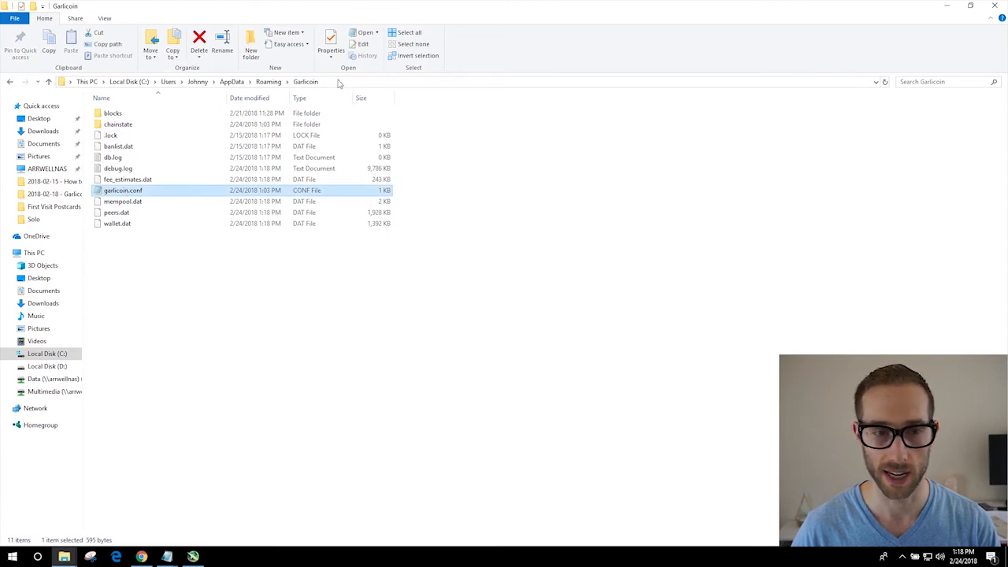
pyautogui.click(338, 81)
pyautogui.write('C:\\Users\\Johnny')
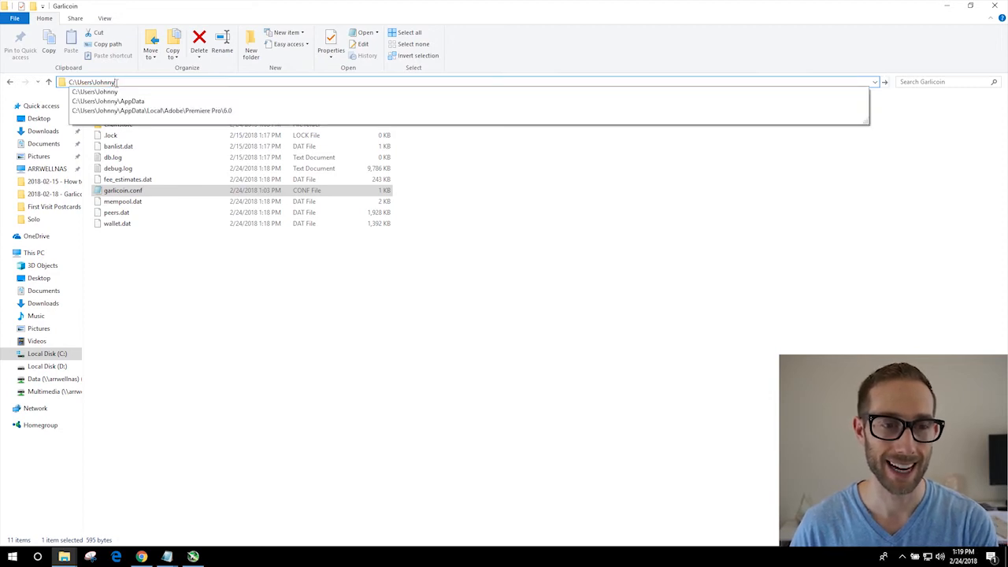
pyautogui.moveTo(108, 101)
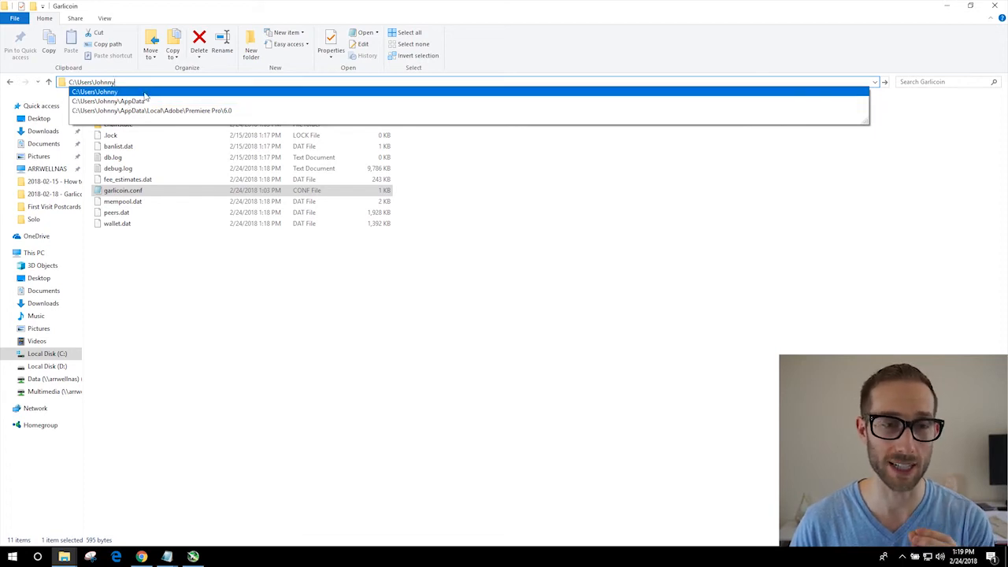
pyautogui.click(118, 100)
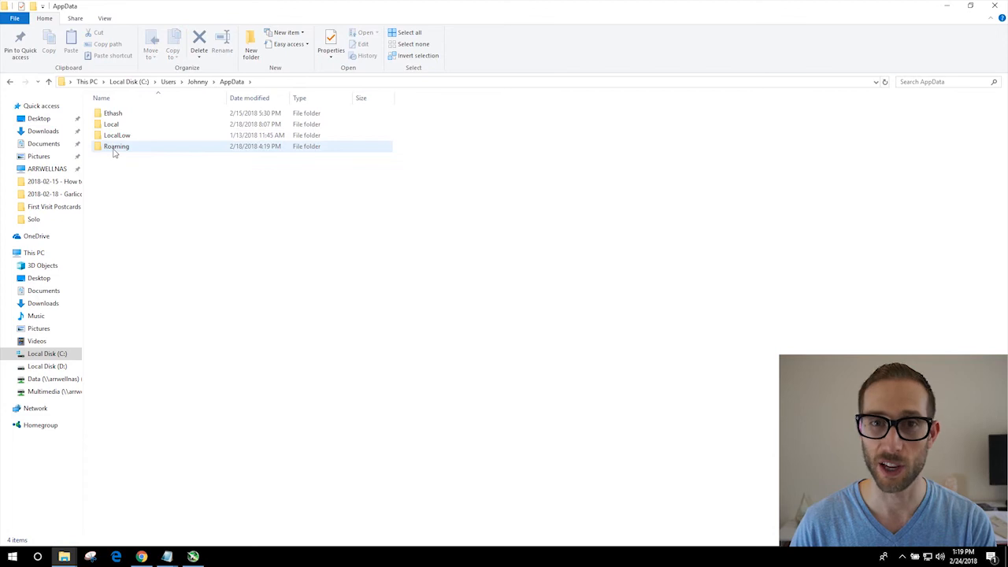
pyautogui.doubleClick(116, 146)
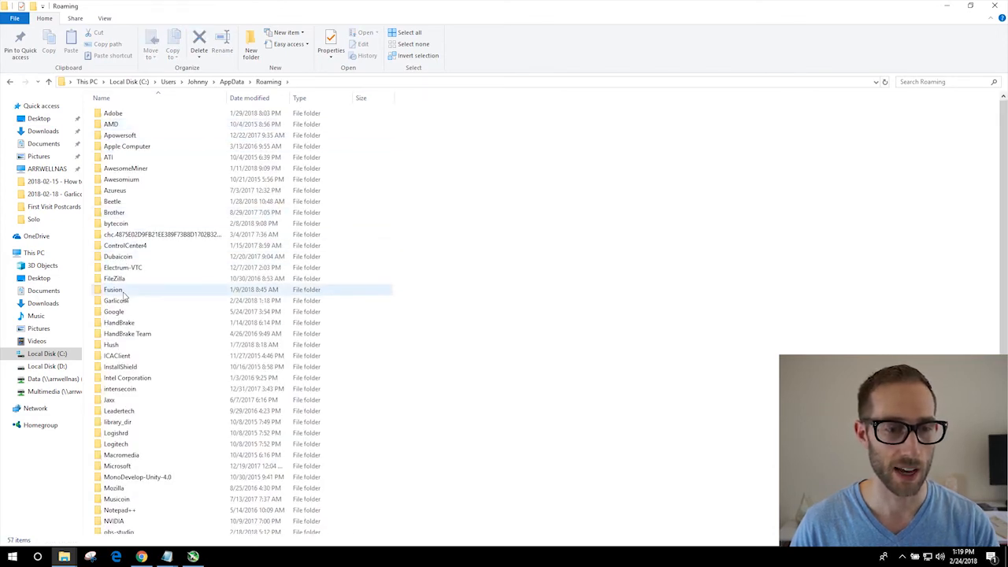
pyautogui.doubleClick(116, 300)
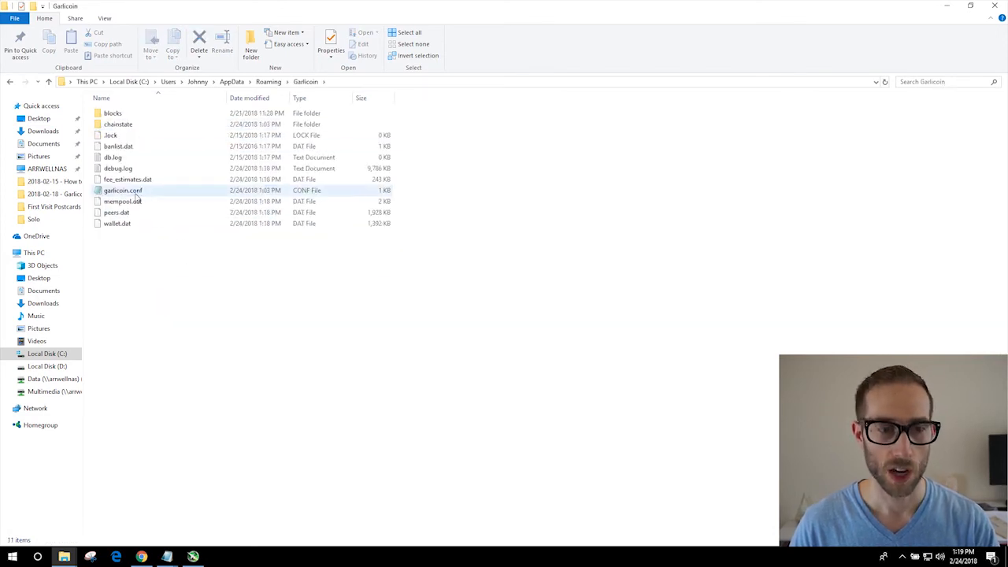
pyautogui.click(123, 190)
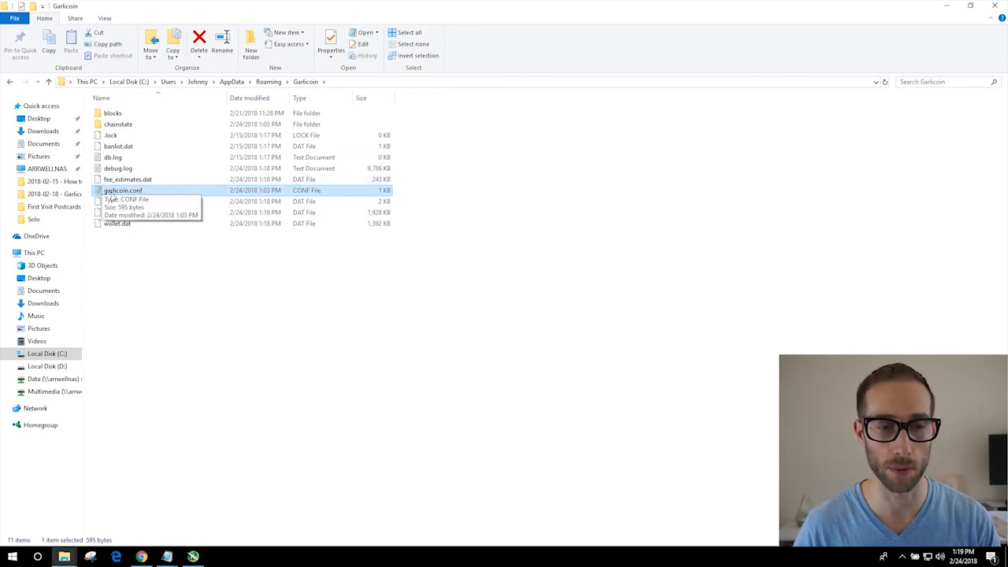
pyautogui.doubleClick(123, 190)
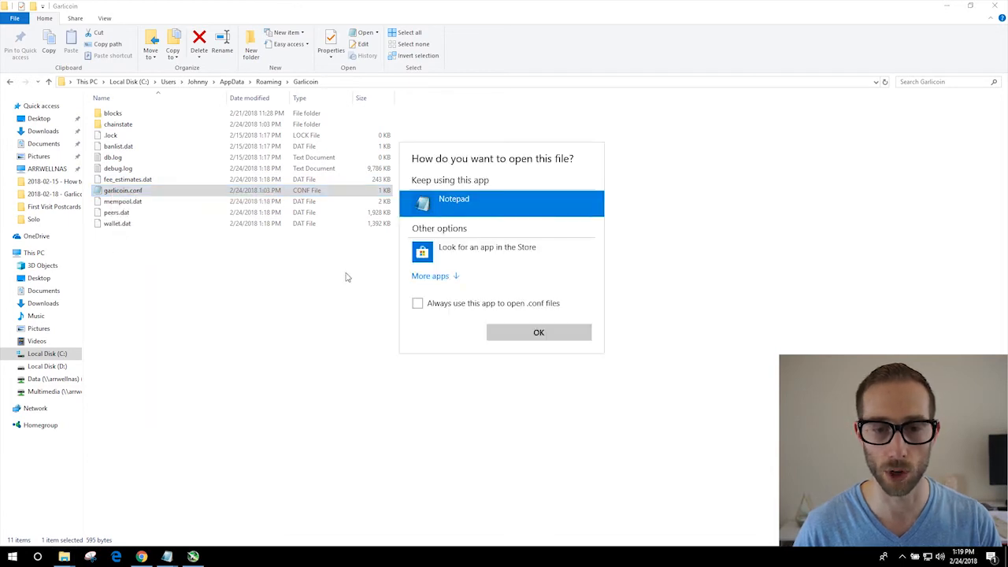
pyautogui.moveTo(422, 282)
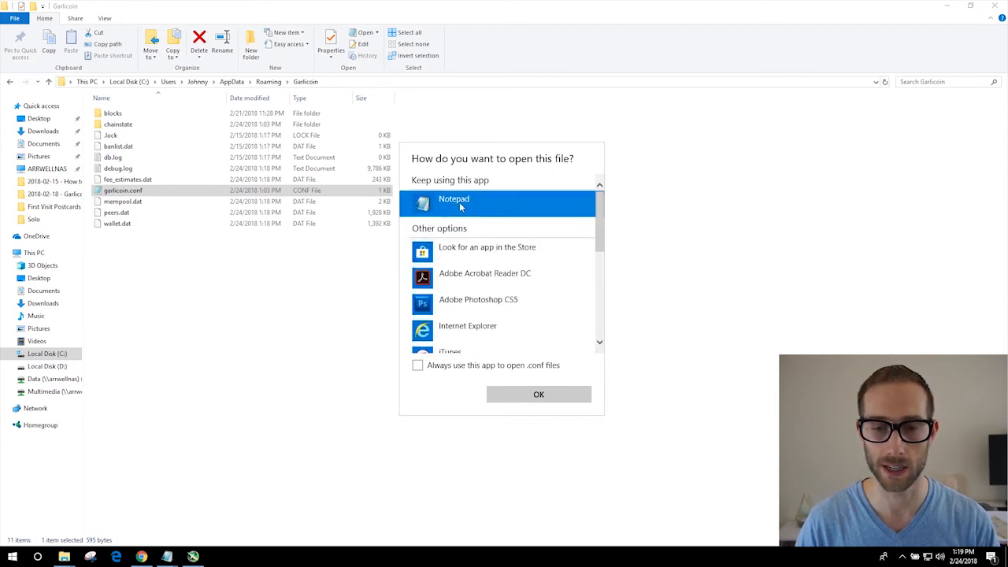
# Open garlicoin.conf in Notepad, check the rpcport 42068 value, and close it.
pyautogui.click(538, 394)
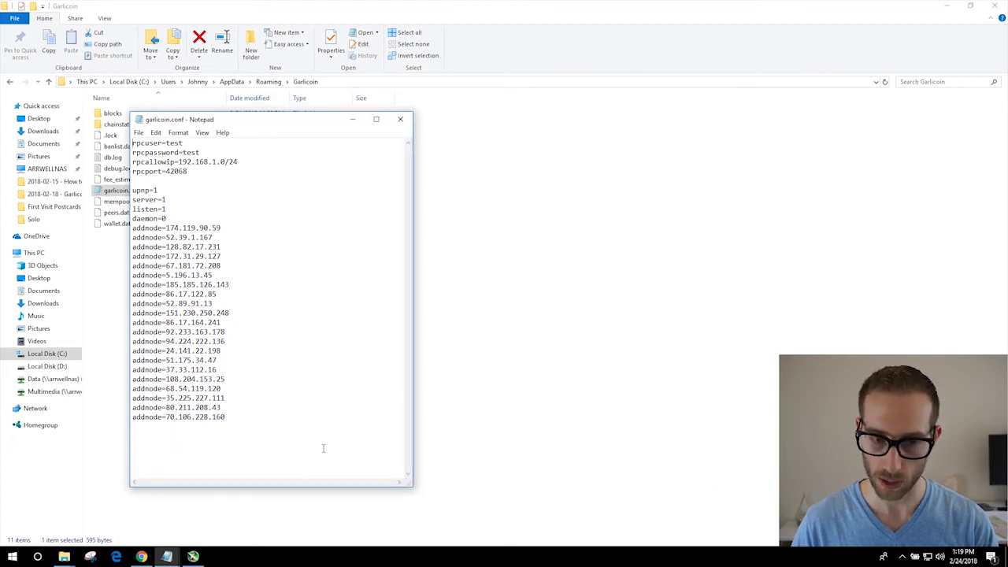
pyautogui.press('ctrl+a')
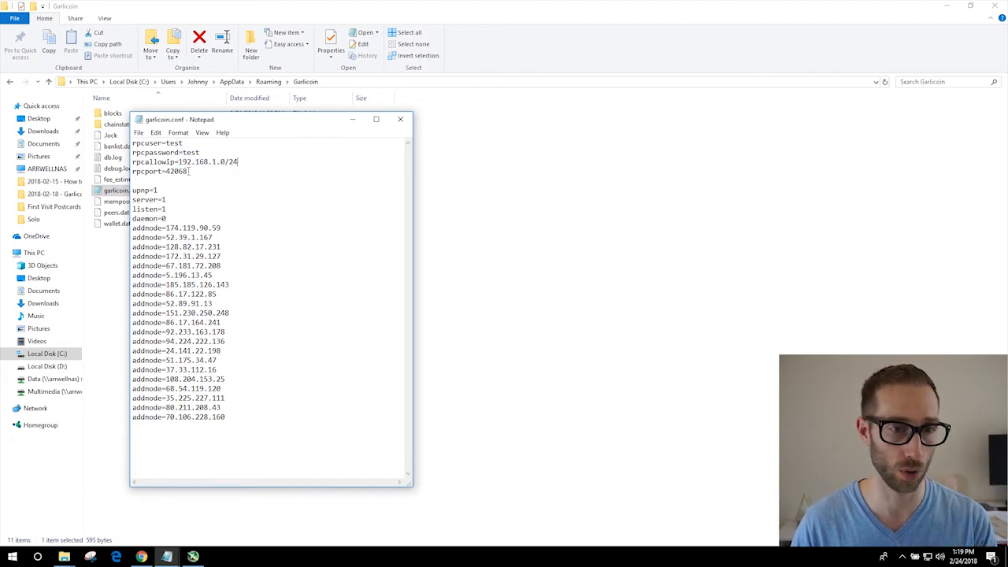
pyautogui.doubleClick(174, 171)
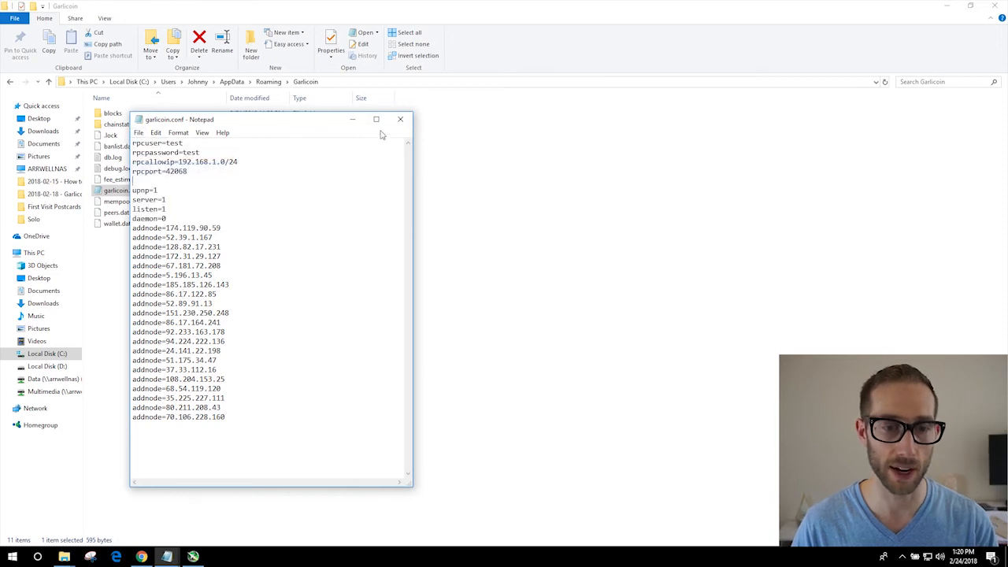
pyautogui.click(400, 118)
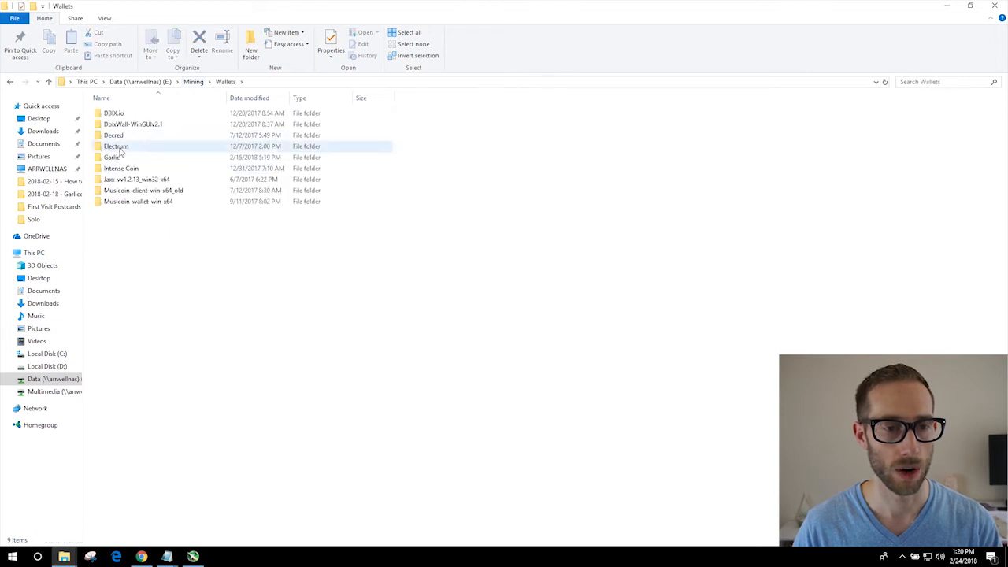
# Launch garlicoin-qt.exe from the Garlic wallet folder, then run Newrun.bat past its security warning.
pyautogui.doubleClick(111, 157)
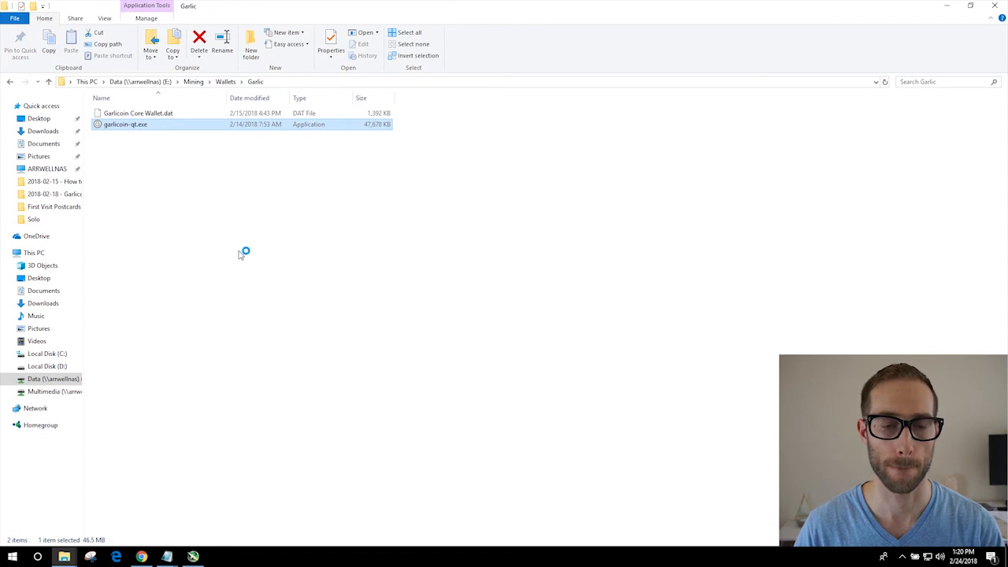
pyautogui.doubleClick(126, 125)
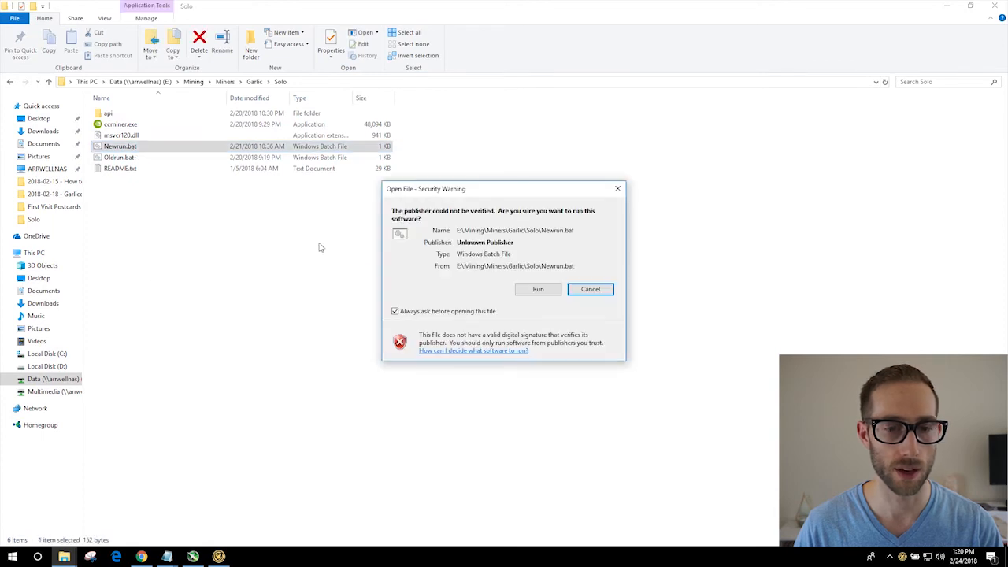
pyautogui.click(537, 289)
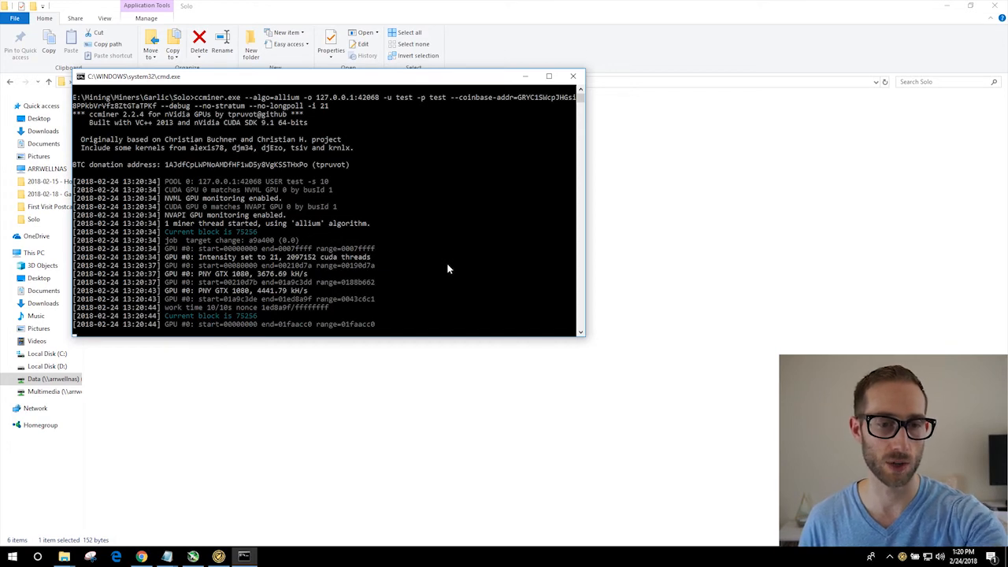
pyautogui.moveTo(446, 266)
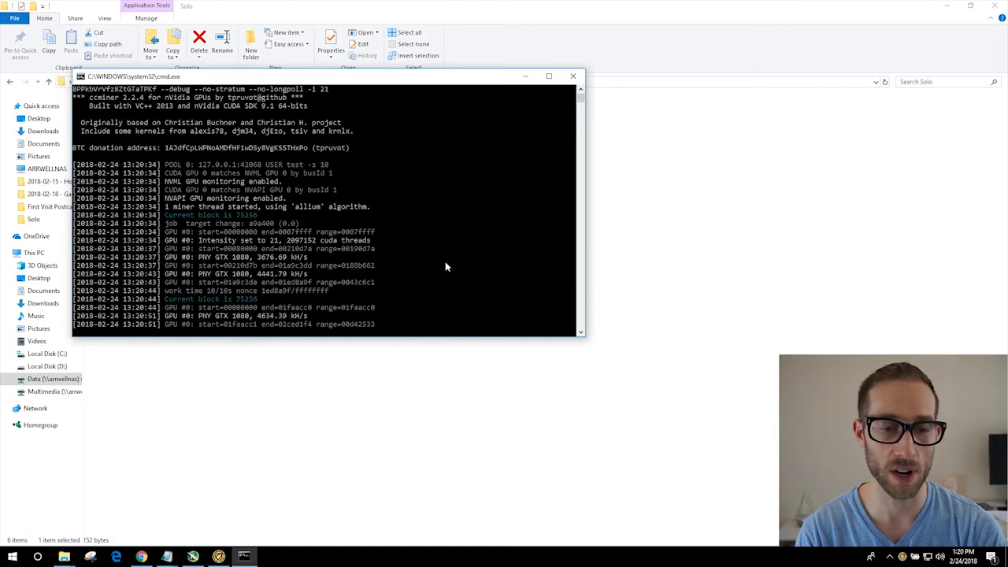
# Scroll down to watch ccminer's allium kH/s output lines for the GTX 1080.
pyautogui.scroll(-3)
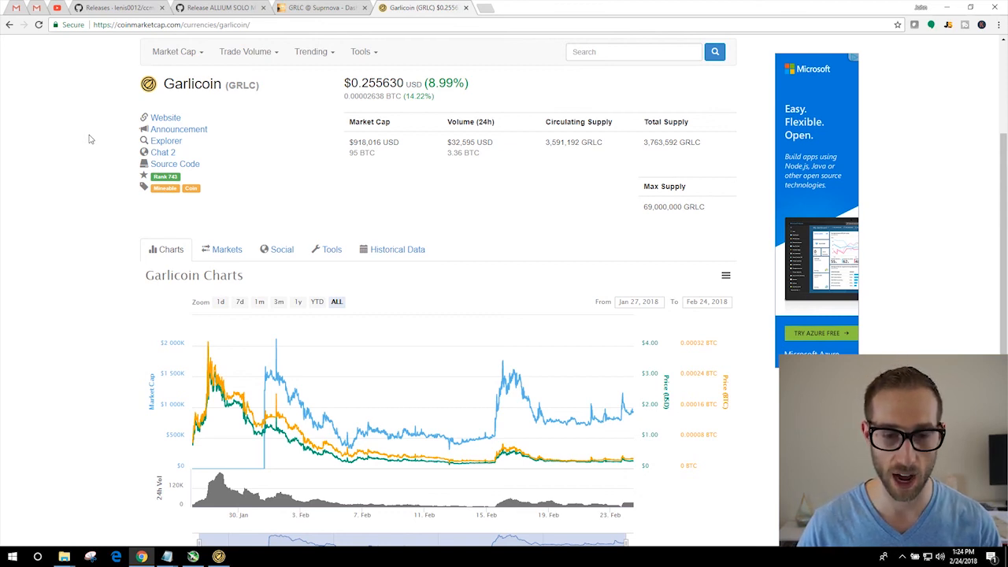
pyautogui.moveTo(490, 444)
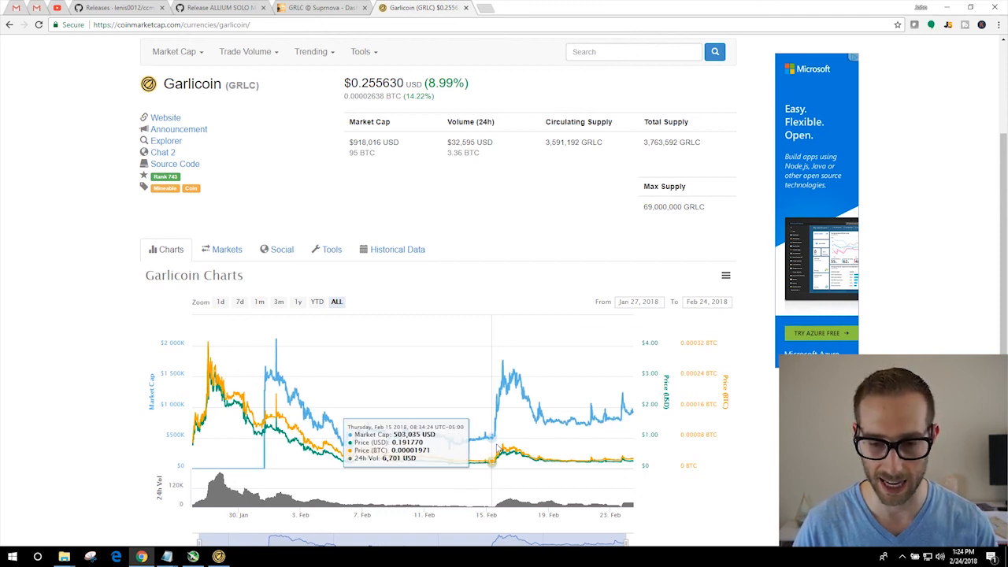
pyautogui.moveTo(512, 452)
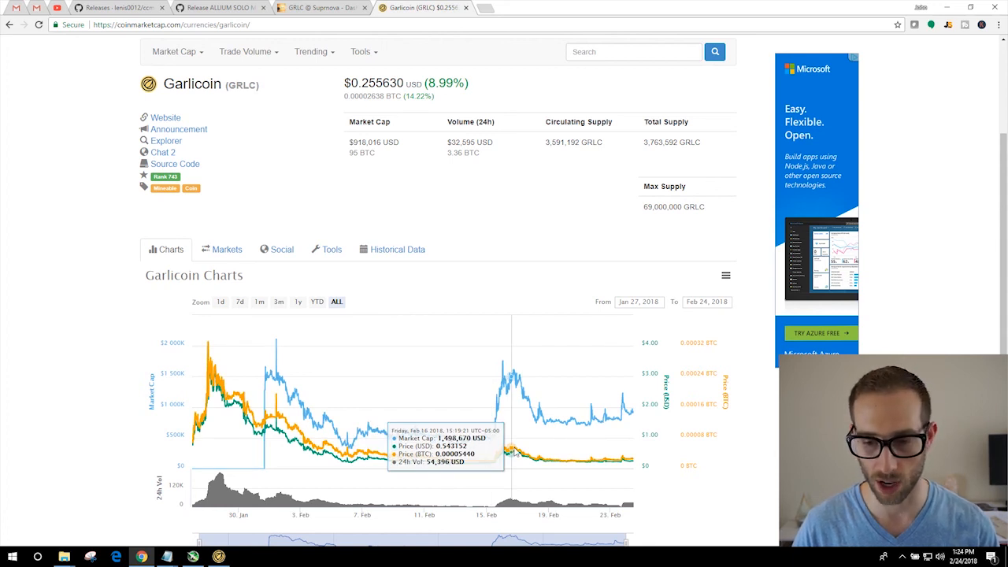
pyautogui.moveTo(613, 448)
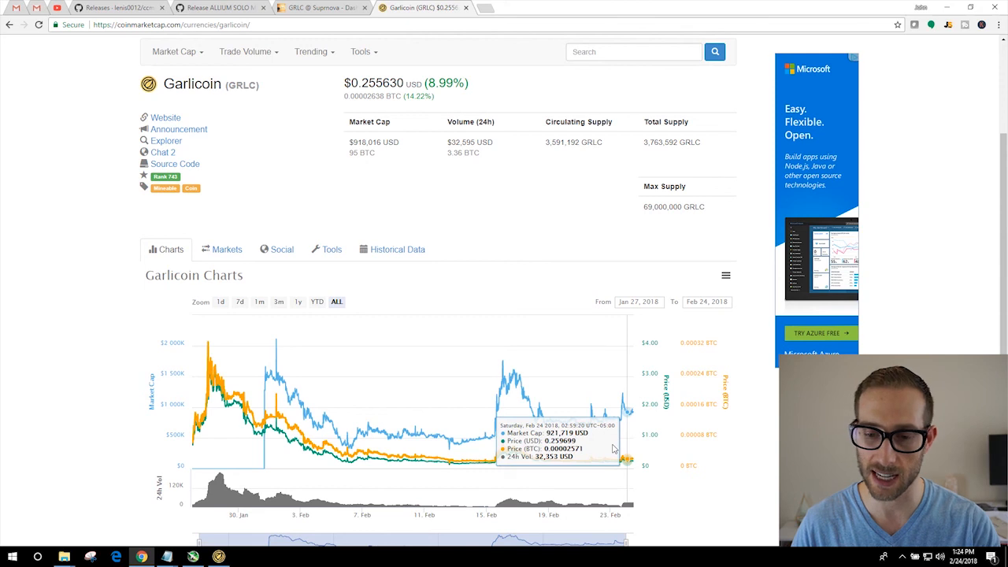